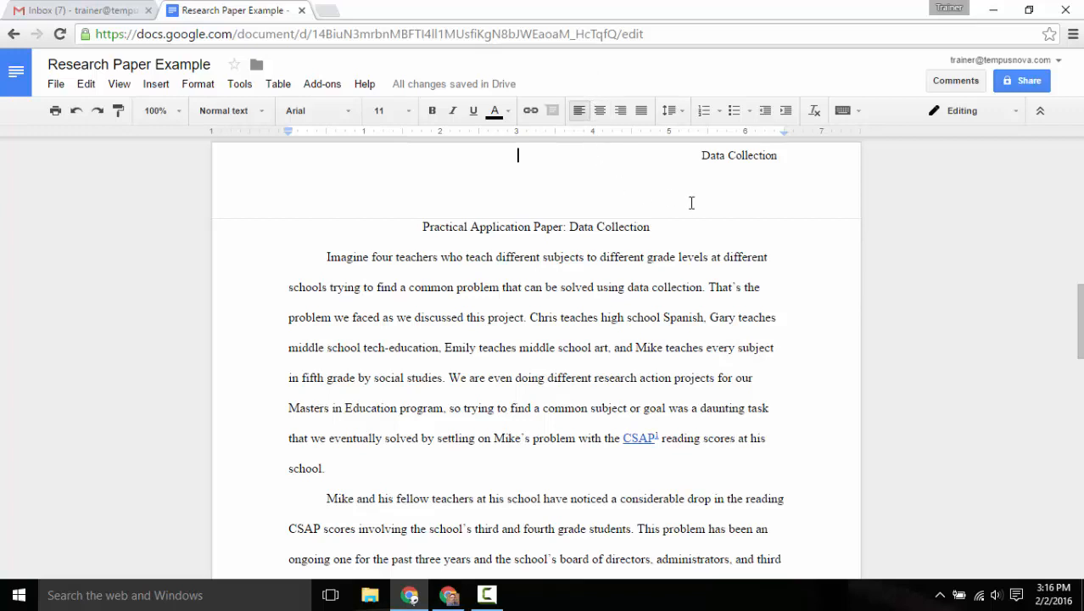
mouse_move(757, 185)
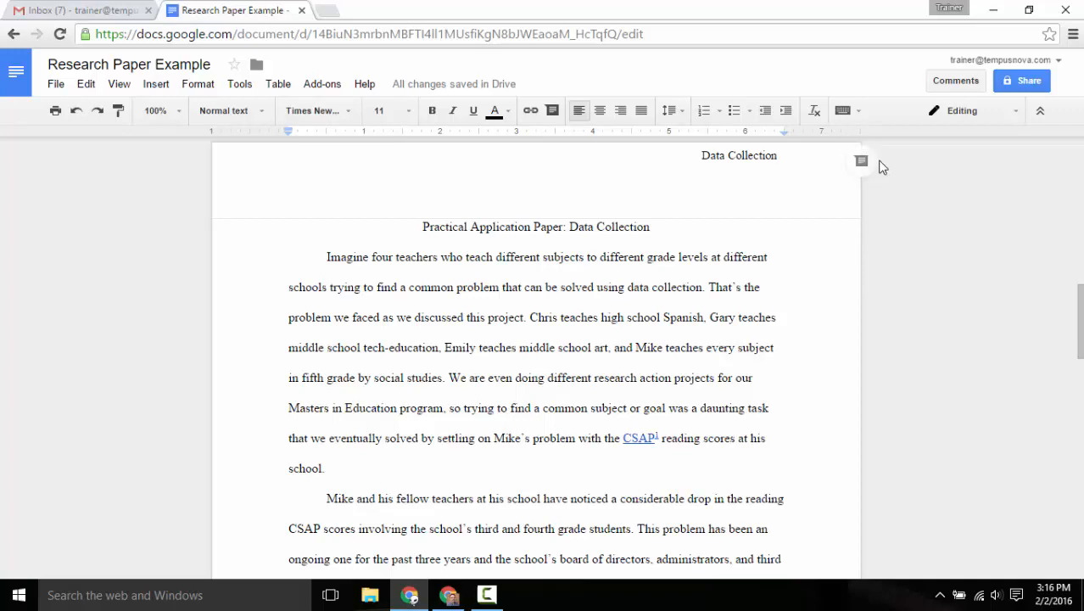
mouse_move(862, 161)
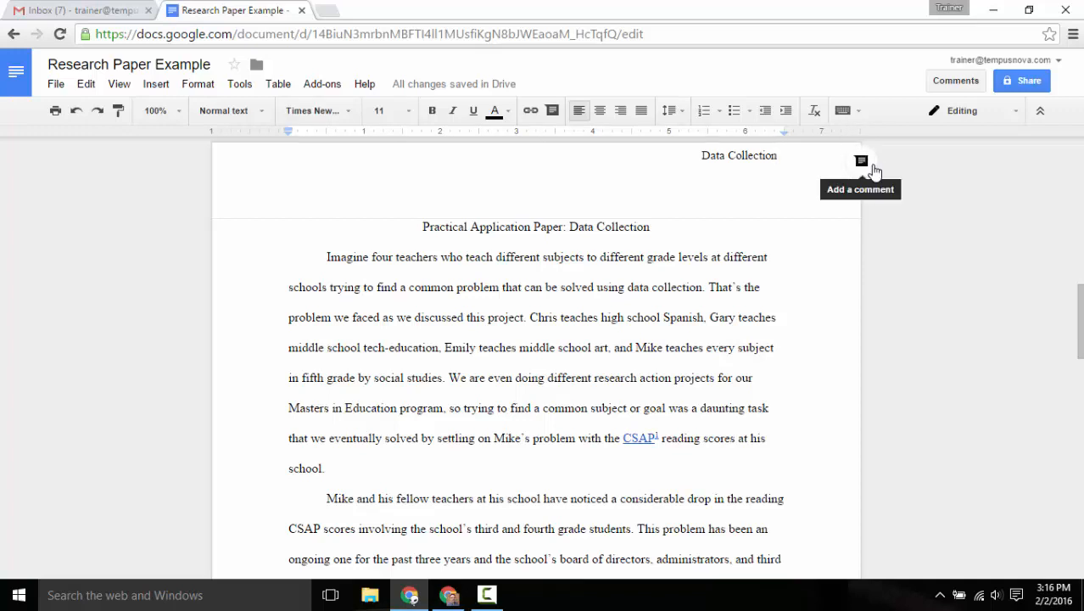
Step: Post a "please confirm." comment on the Data Collection header text
left_click(862, 159)
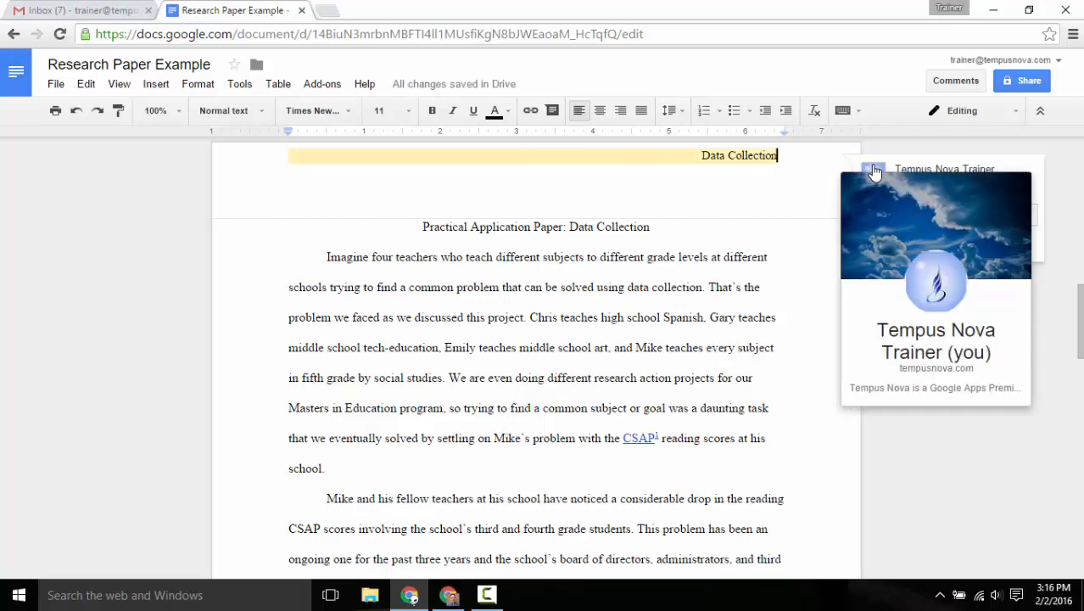
type("please")
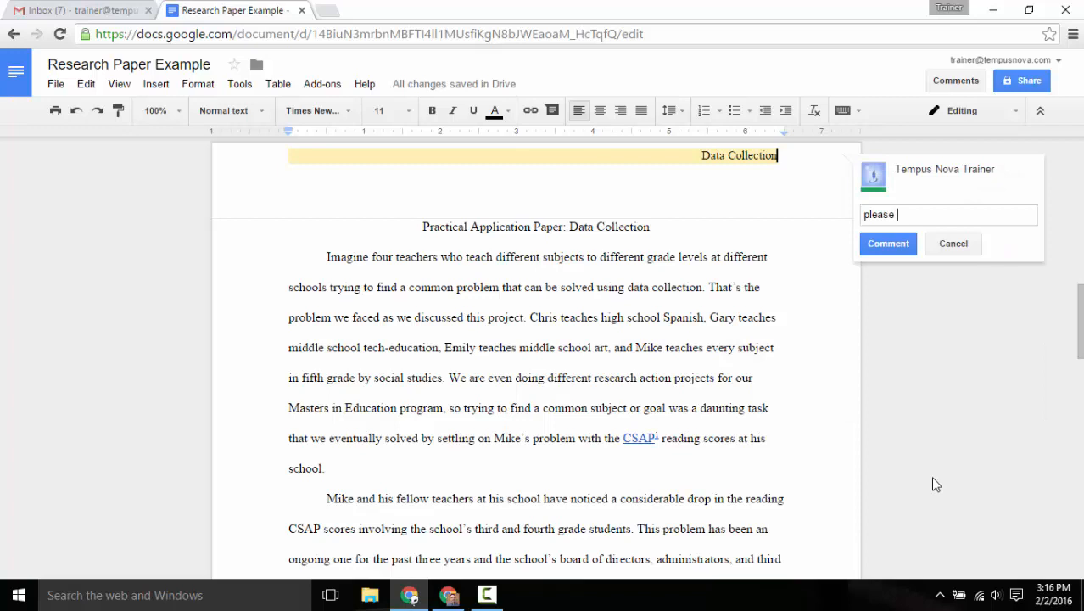
type("confirm.")
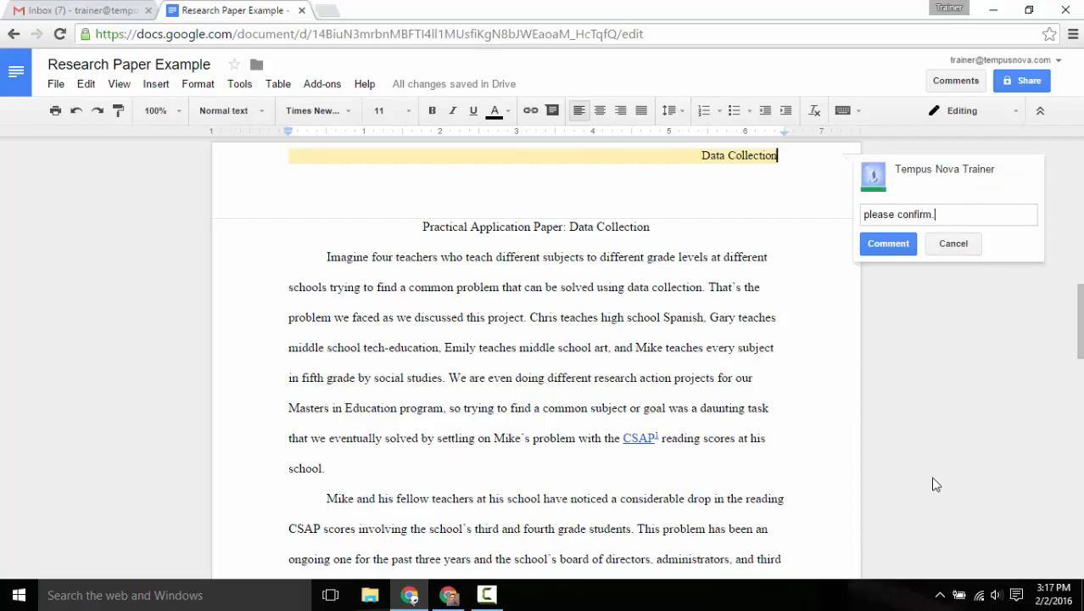
left_click(888, 244)
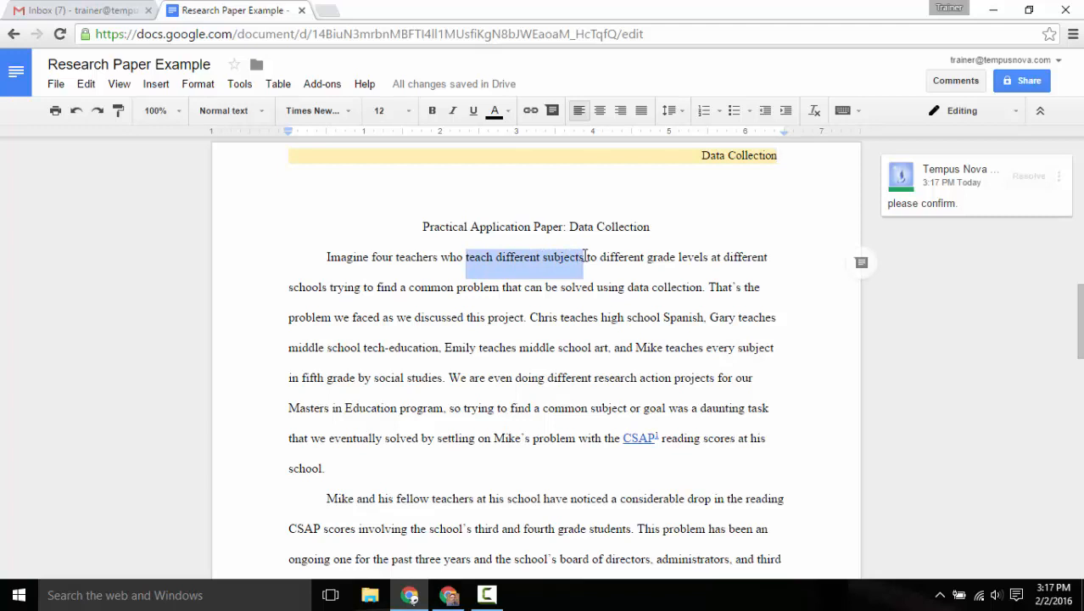
mouse_move(861, 261)
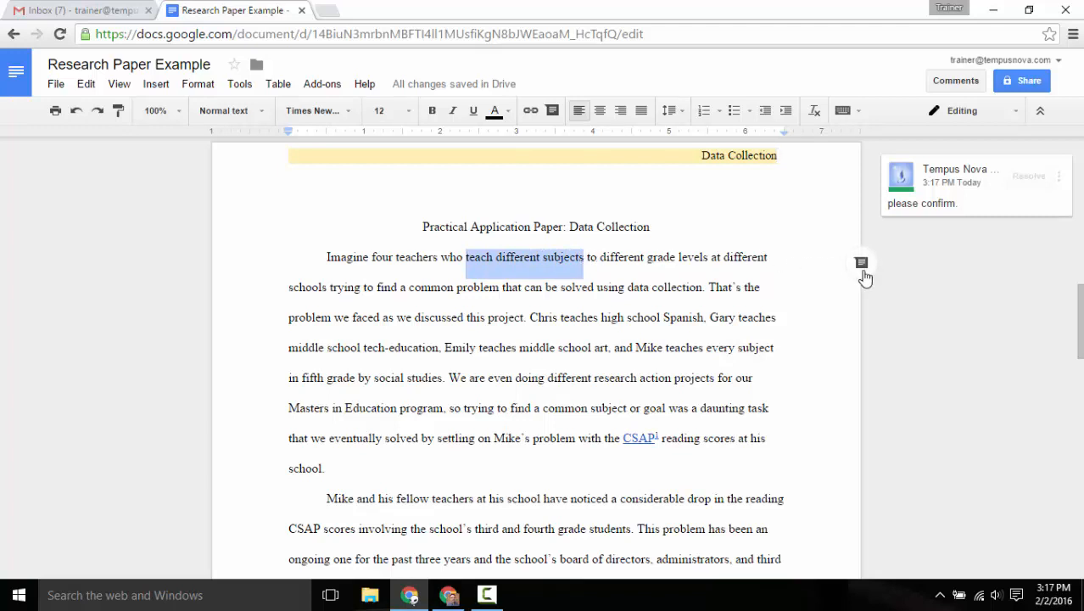
mouse_move(862, 263)
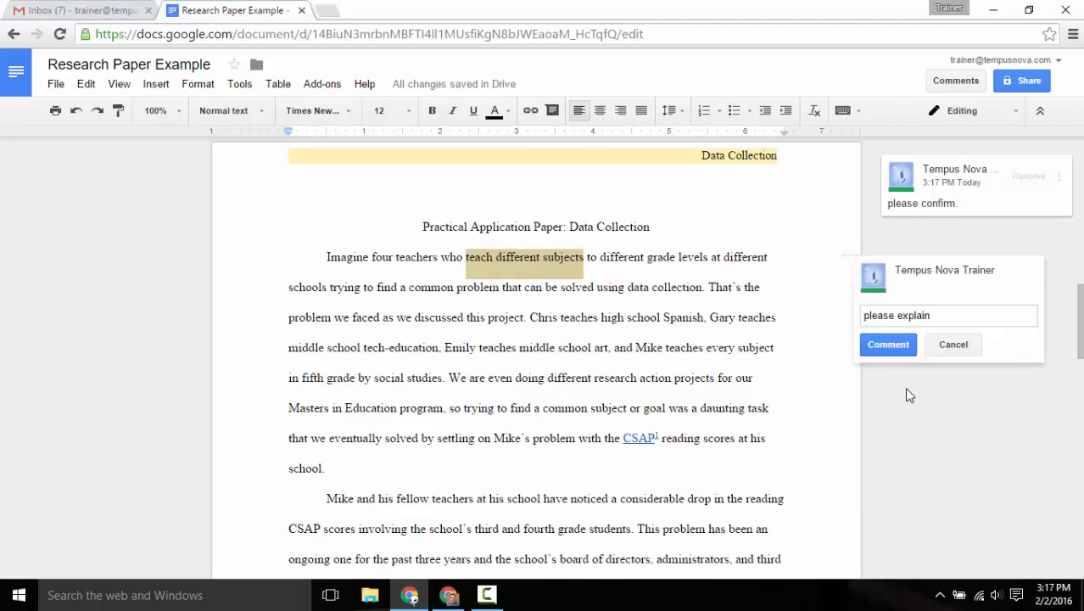
Step: Finish and post the "please explain." comment on "teach different subjects"
type(".")
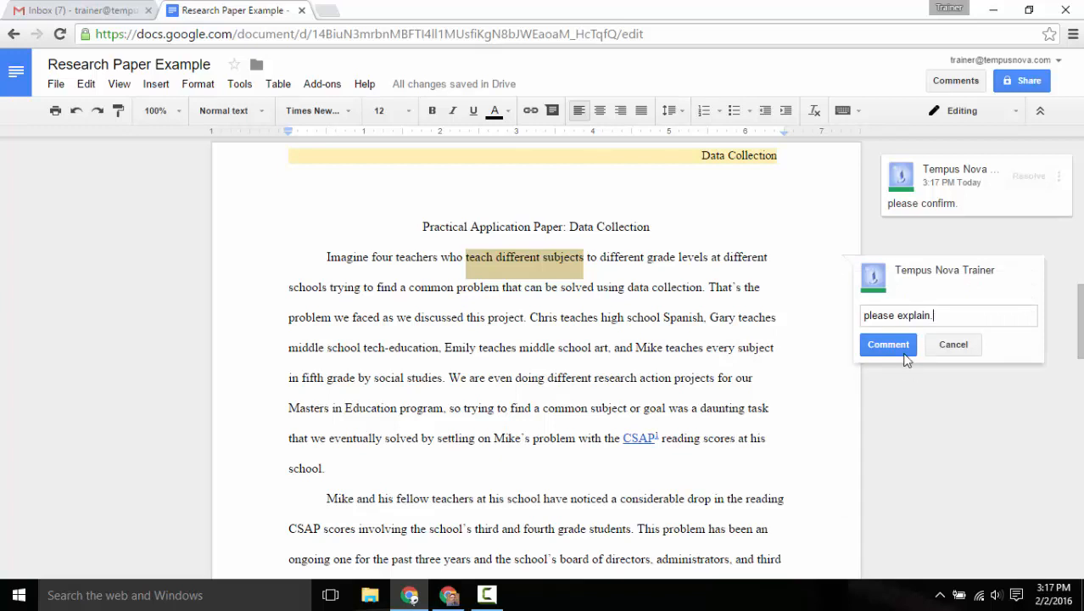
left_click(888, 343)
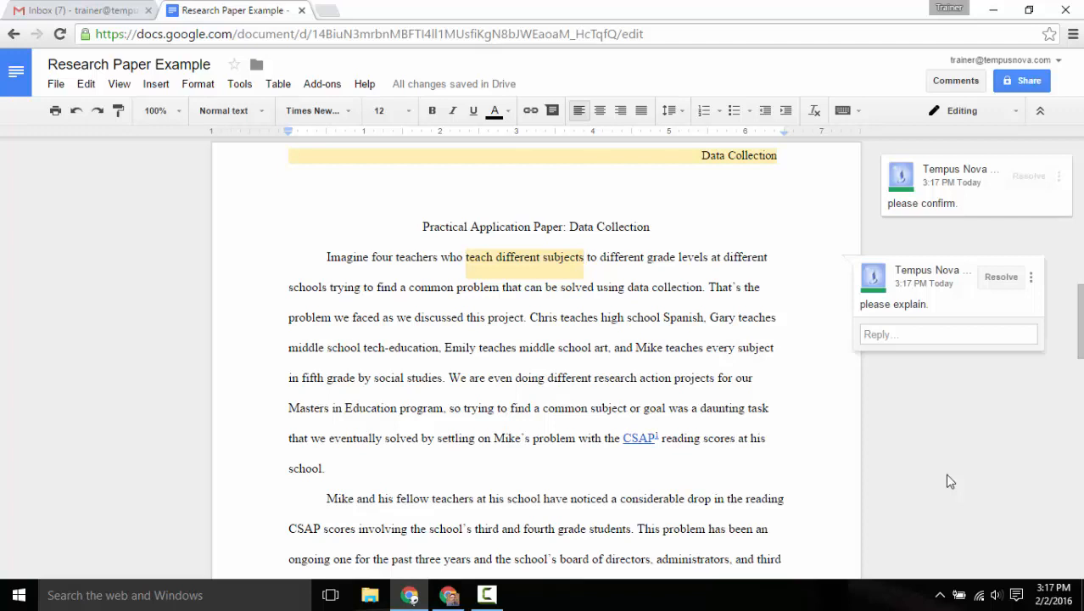
mouse_move(923, 441)
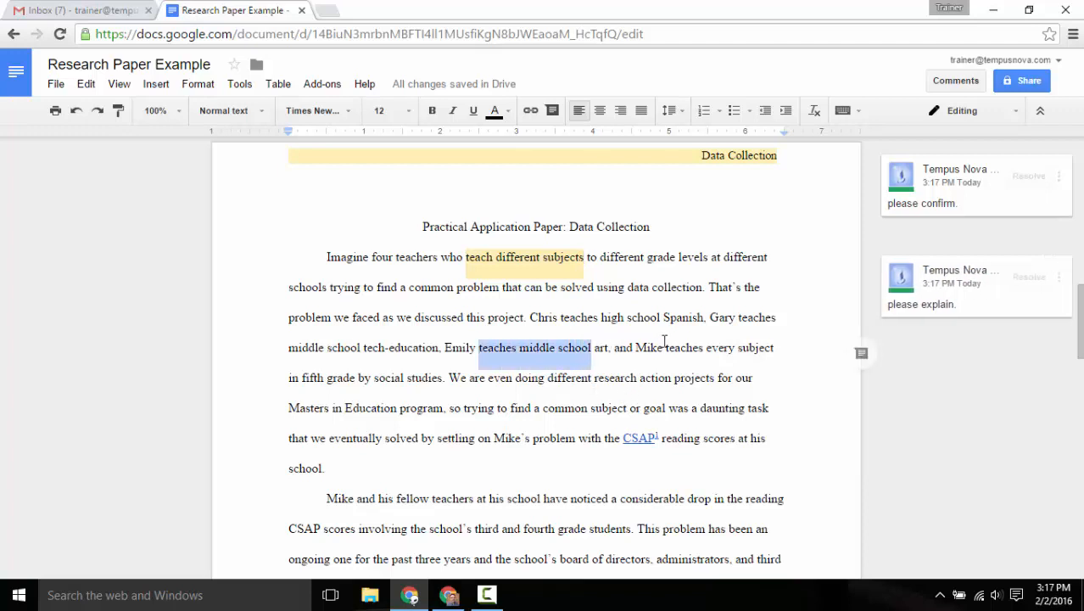
Step: Draft a comment on "teaches middle school" that +mentions Gary and reads "please confirm"
left_click(861, 354)
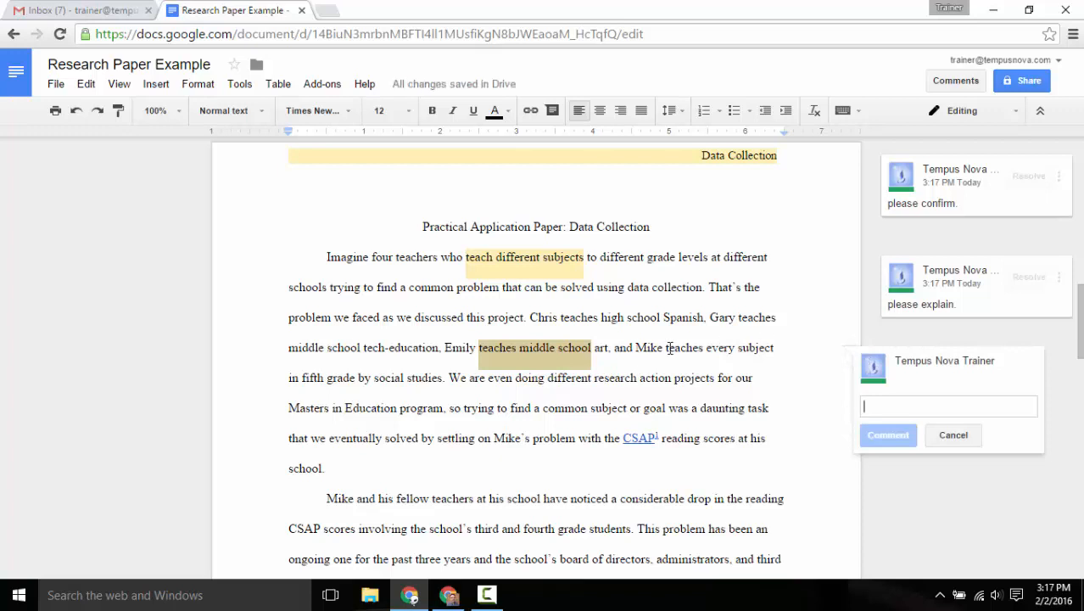
type("gary@")
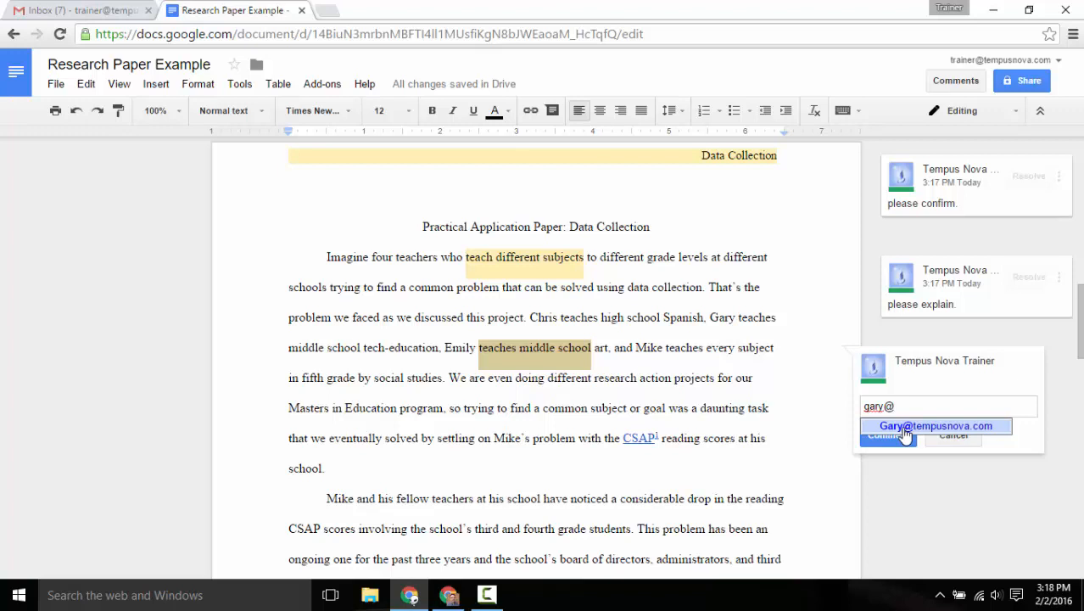
left_click(937, 424)
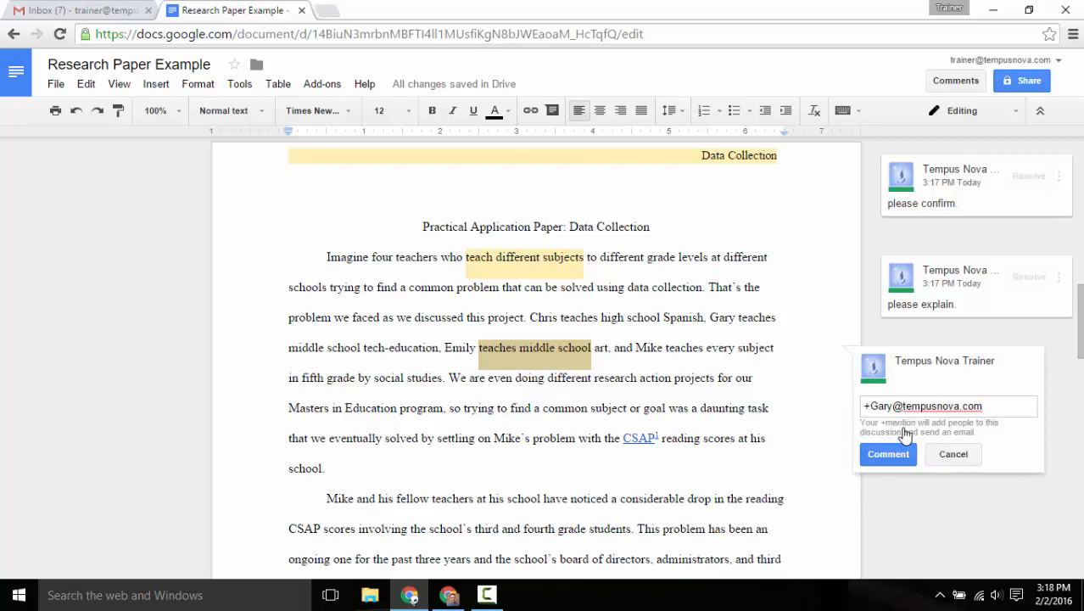
type("please")
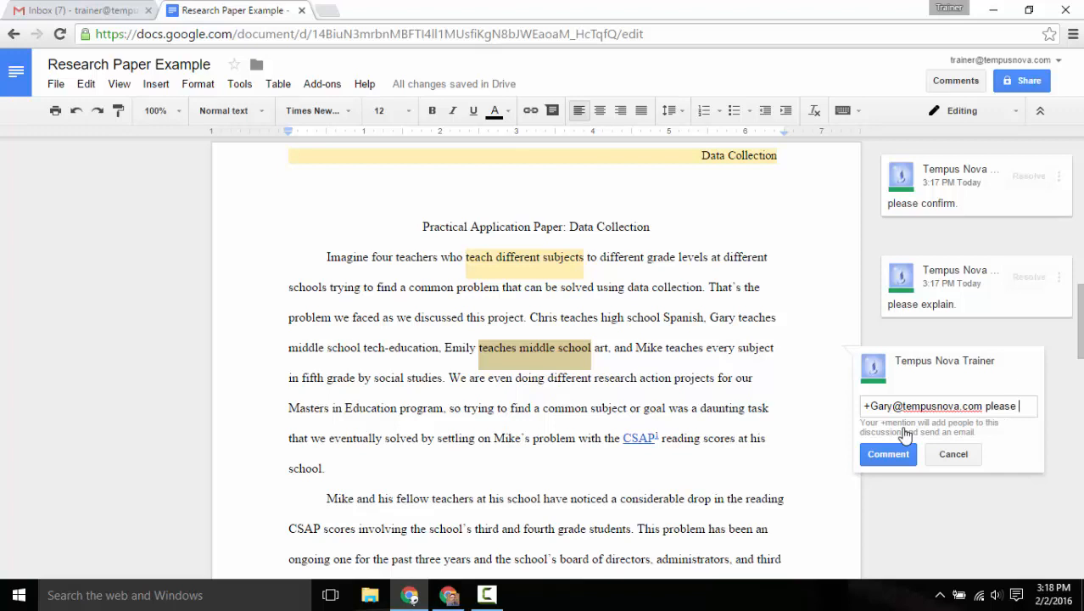
type("confirm.")
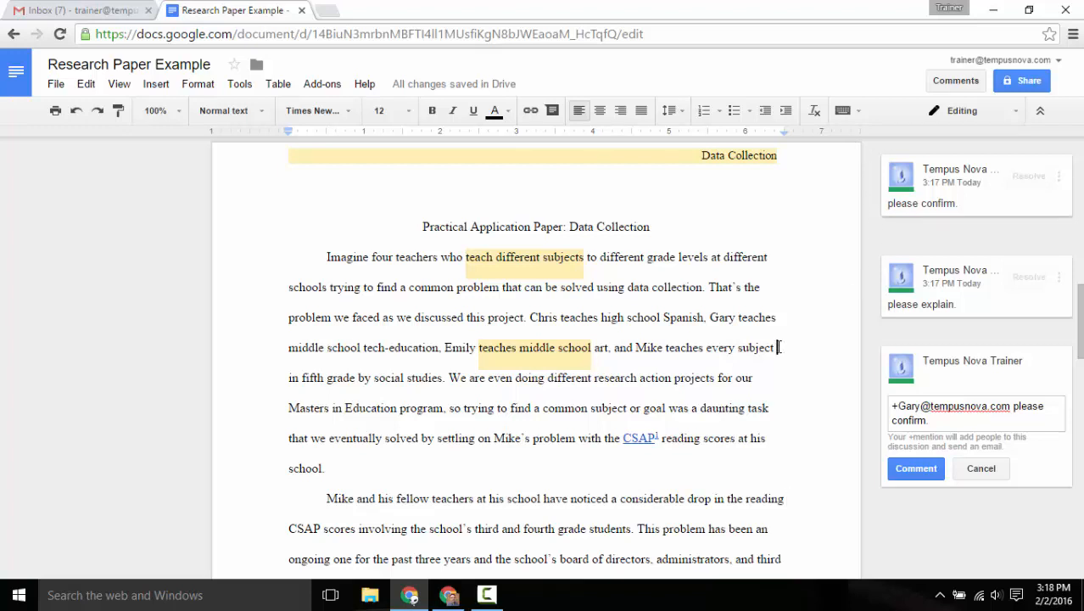
mouse_move(866, 348)
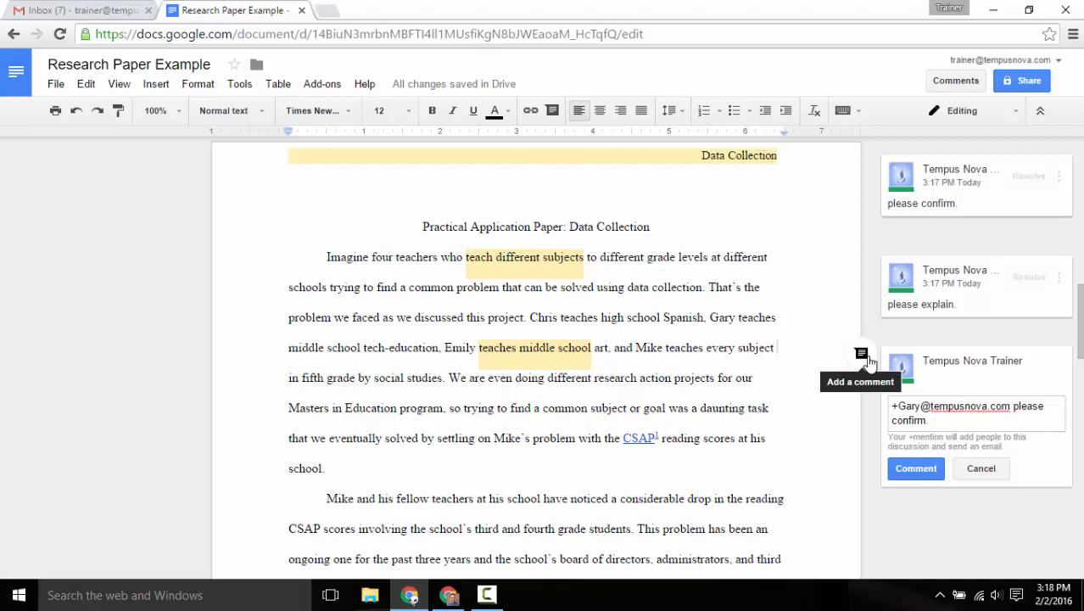
scroll("down", 3)
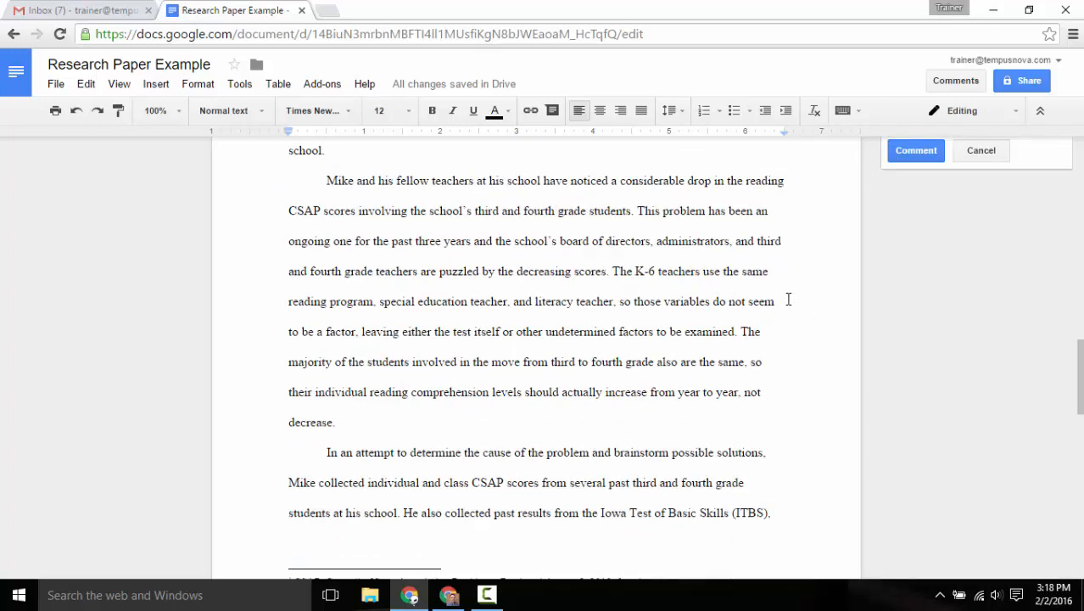
mouse_move(867, 306)
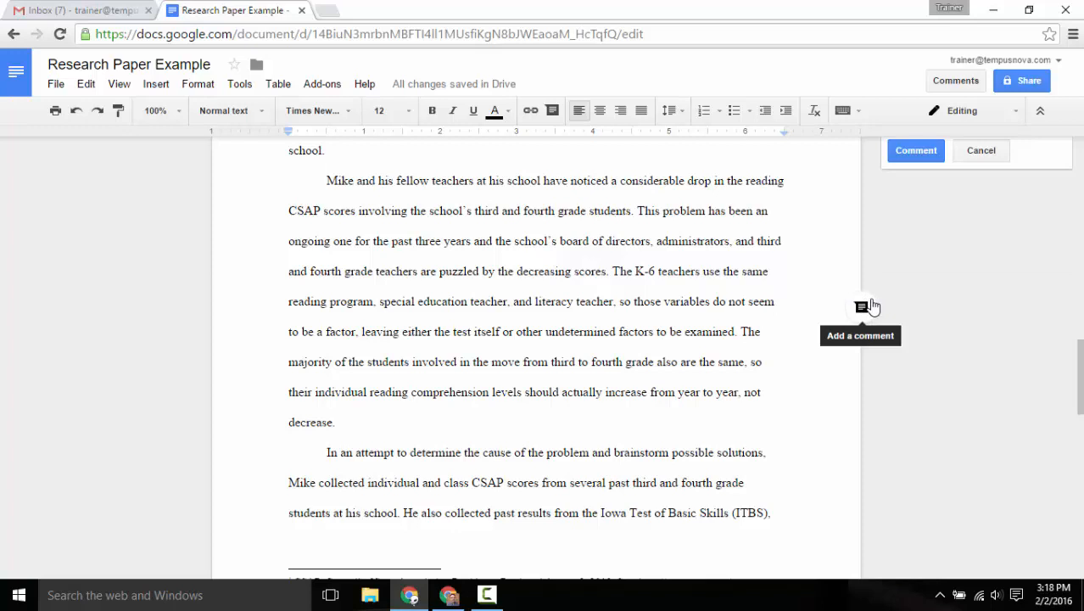
Step: Begin an empty comment on the paragraph about teachers noticing falling CSAP reading scores
left_click(866, 307)
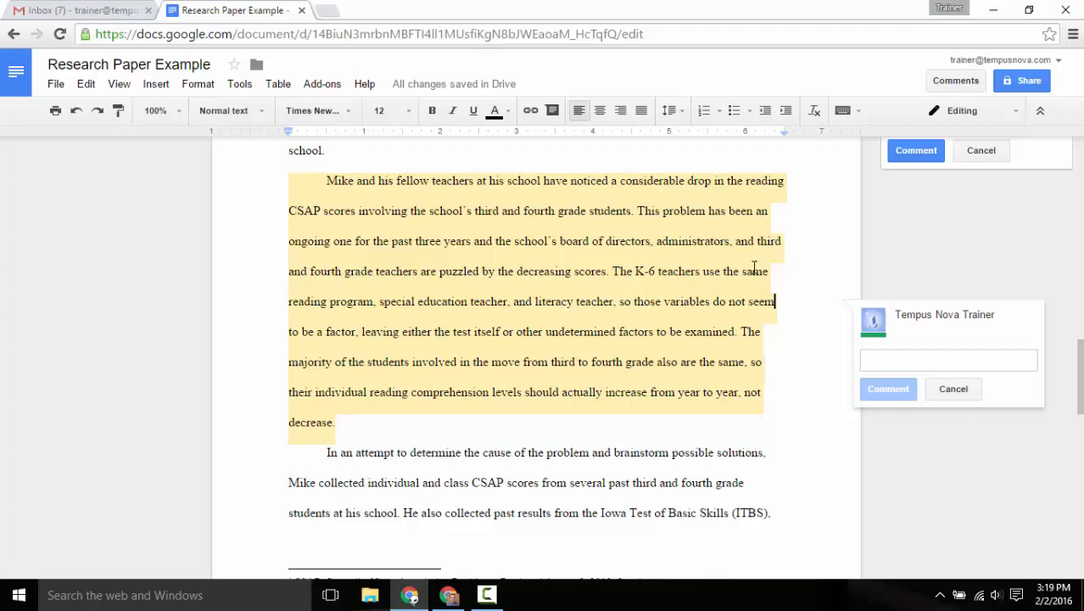
left_click(948, 360)
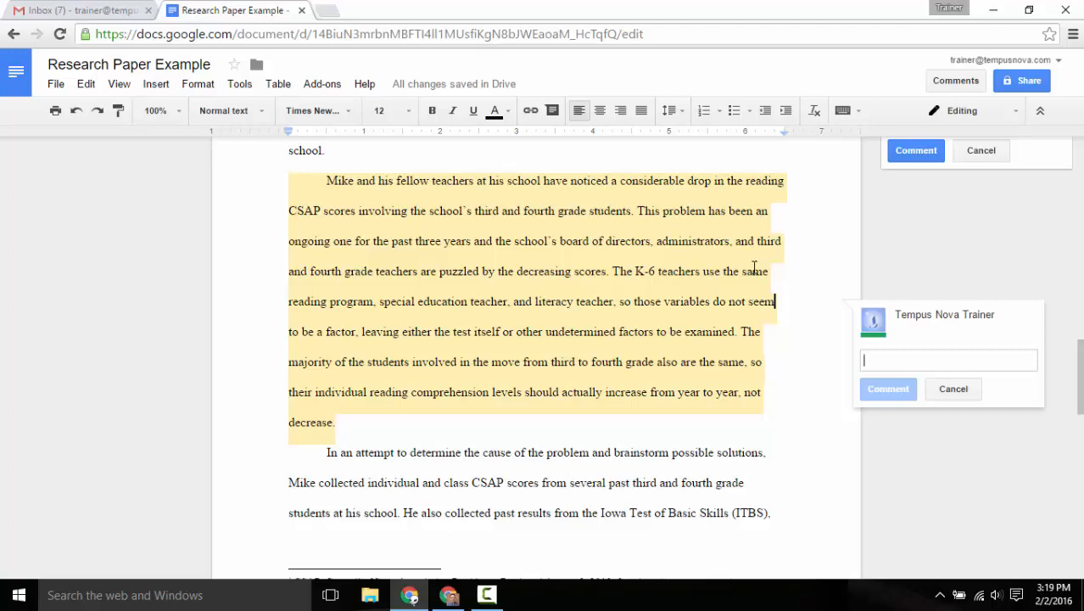